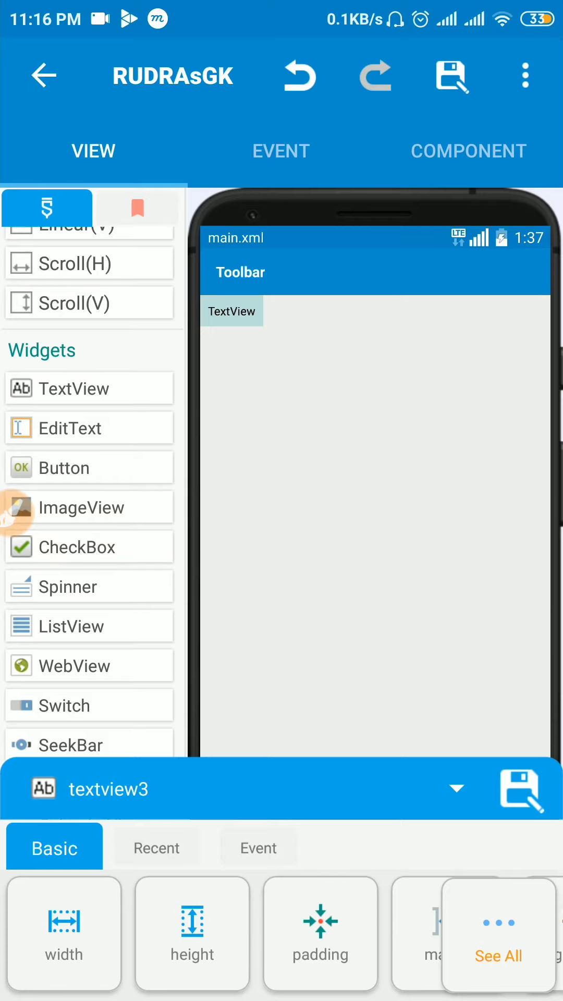
Step: View all TextView properties, then try a custom 1 dp width
click(497, 956)
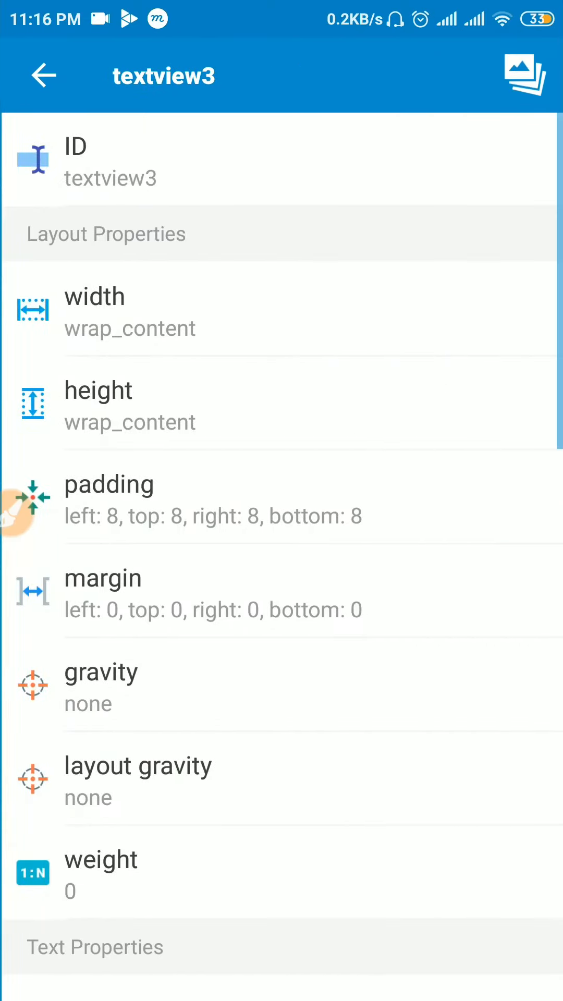
click(42, 75)
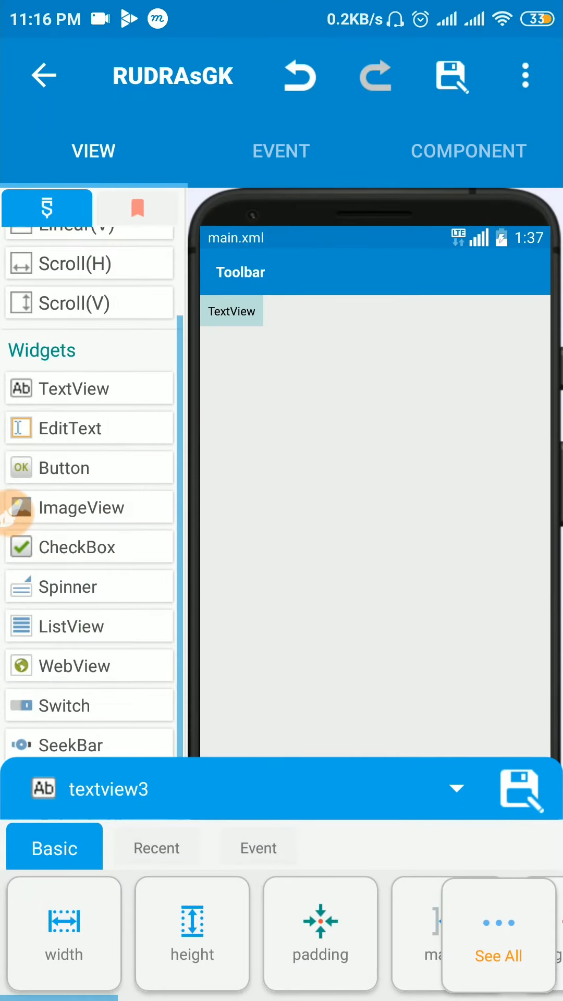
click(498, 939)
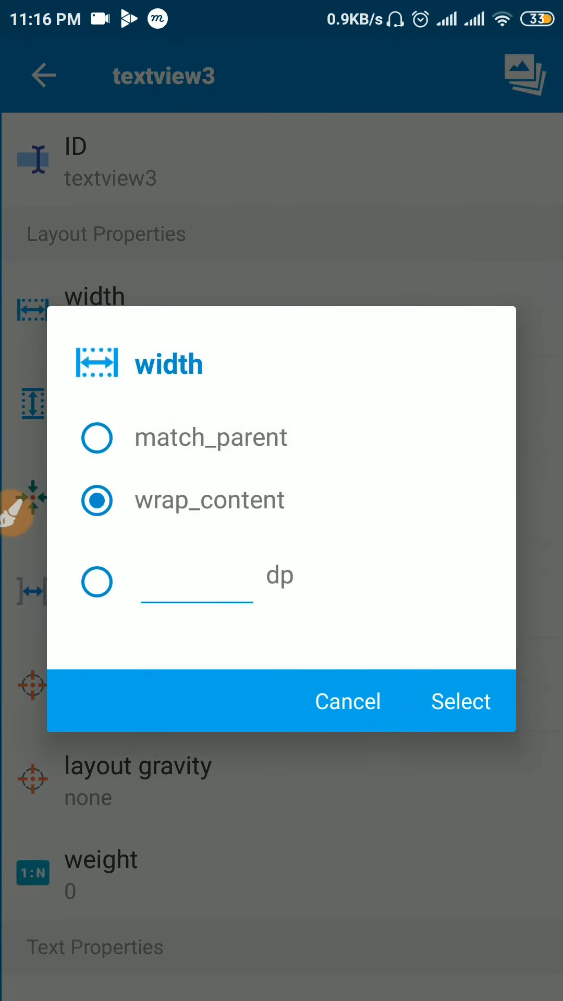
click(97, 582)
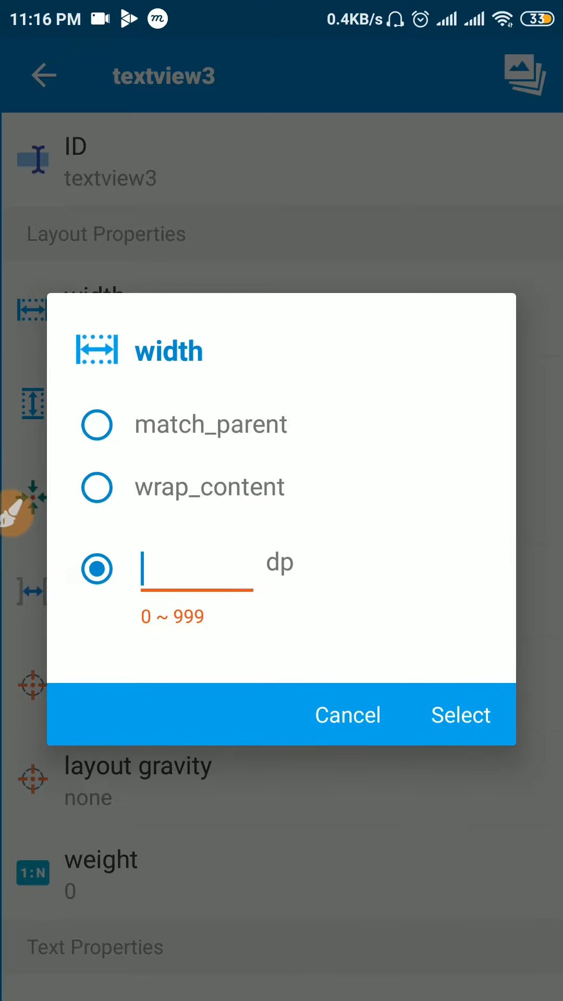
text(1)
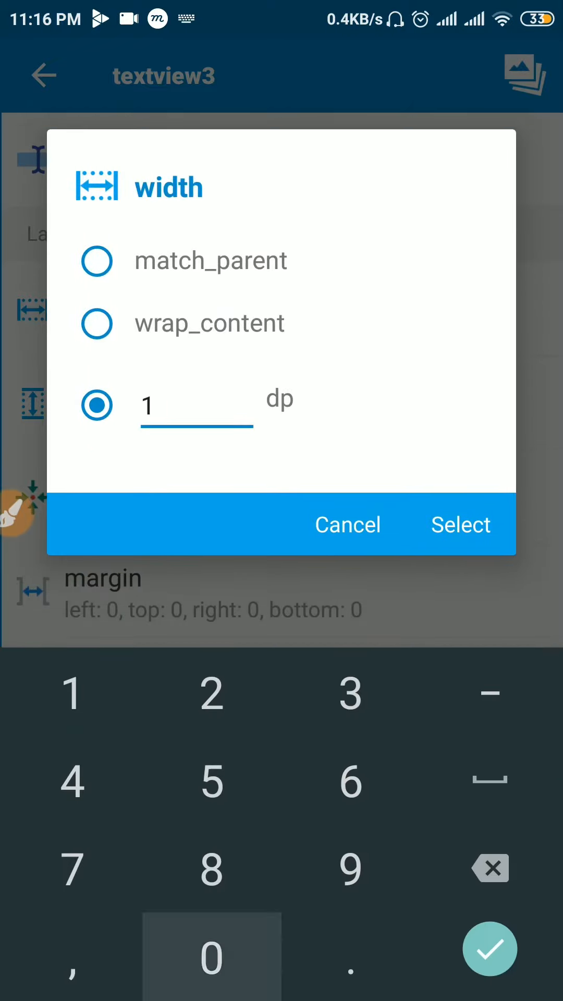
click(460, 525)
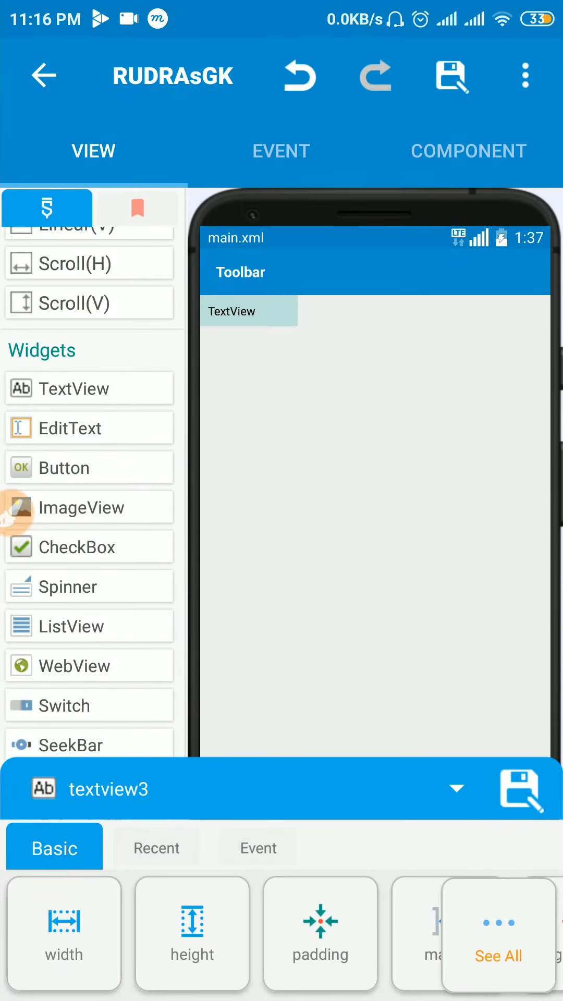
Step: Set the TextView width to match_parent so it spans the screen
click(63, 934)
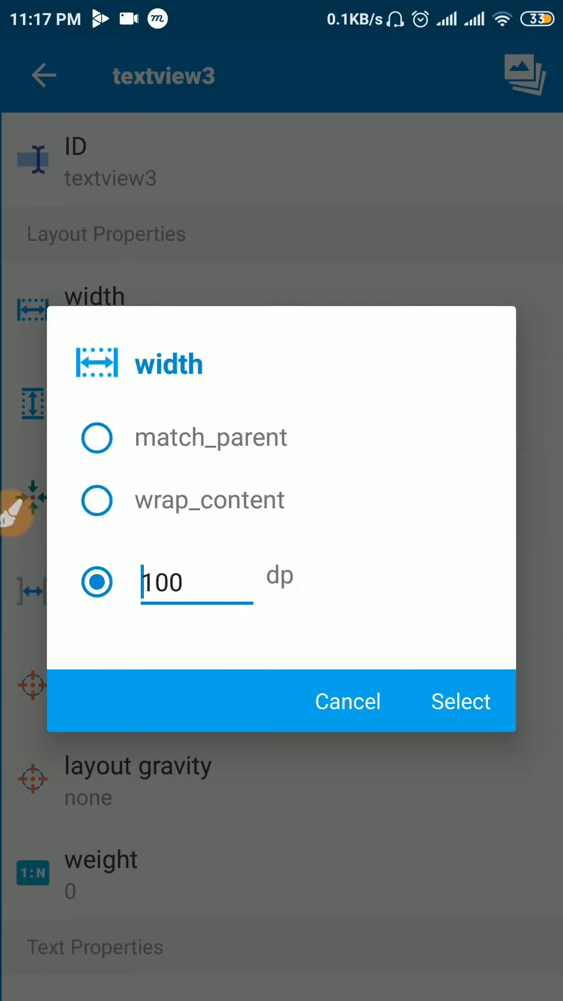
click(96, 500)
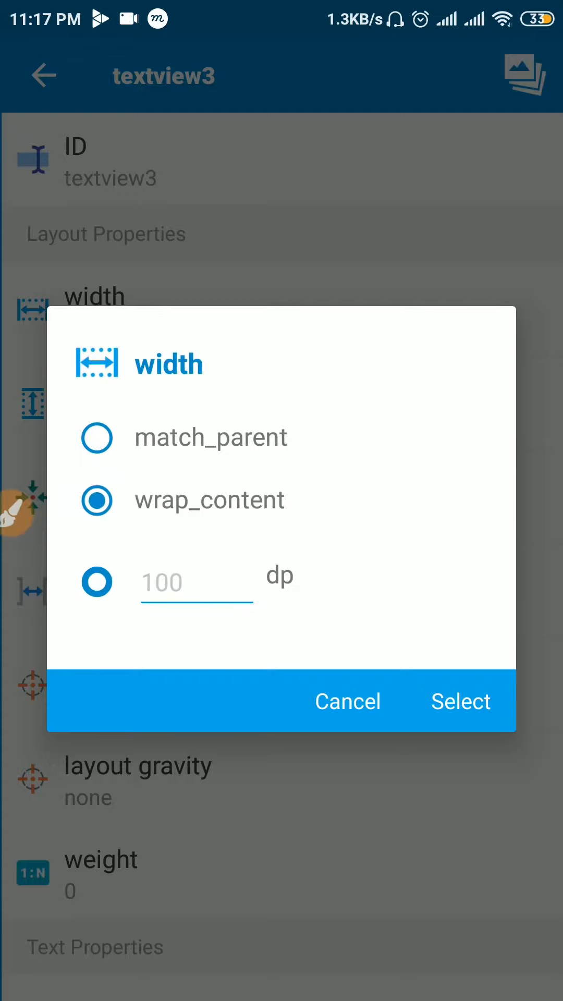
click(460, 701)
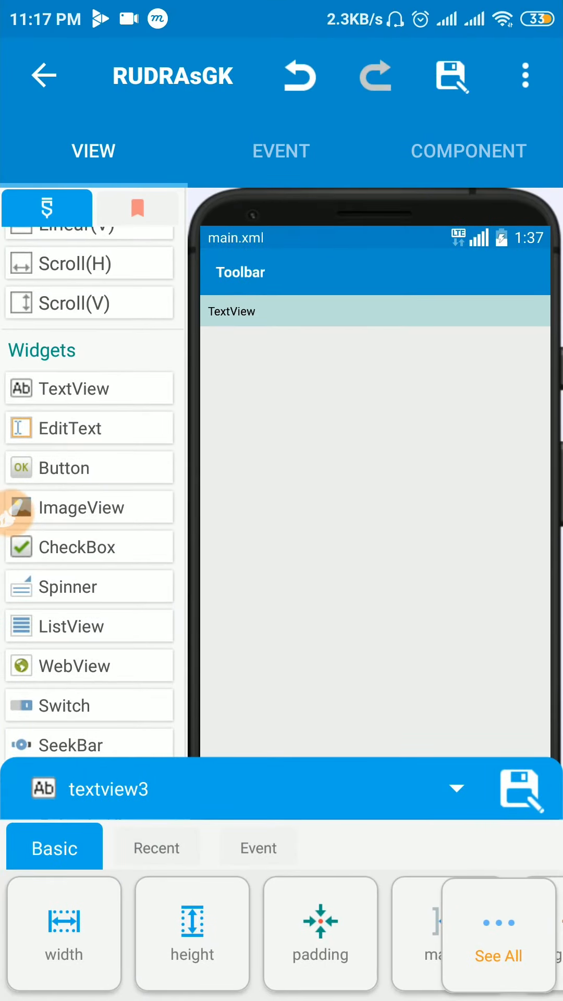
click(497, 955)
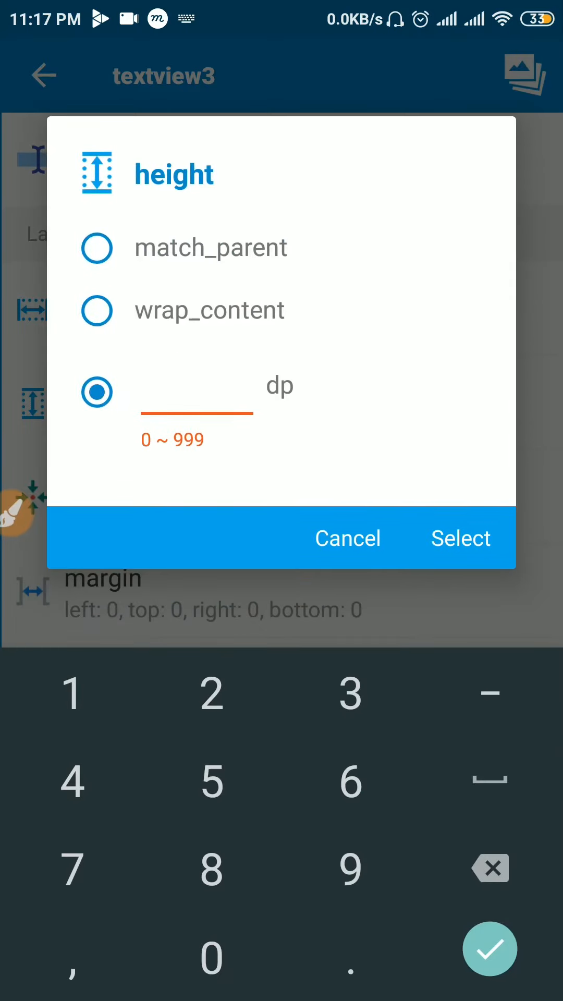
click(461, 538)
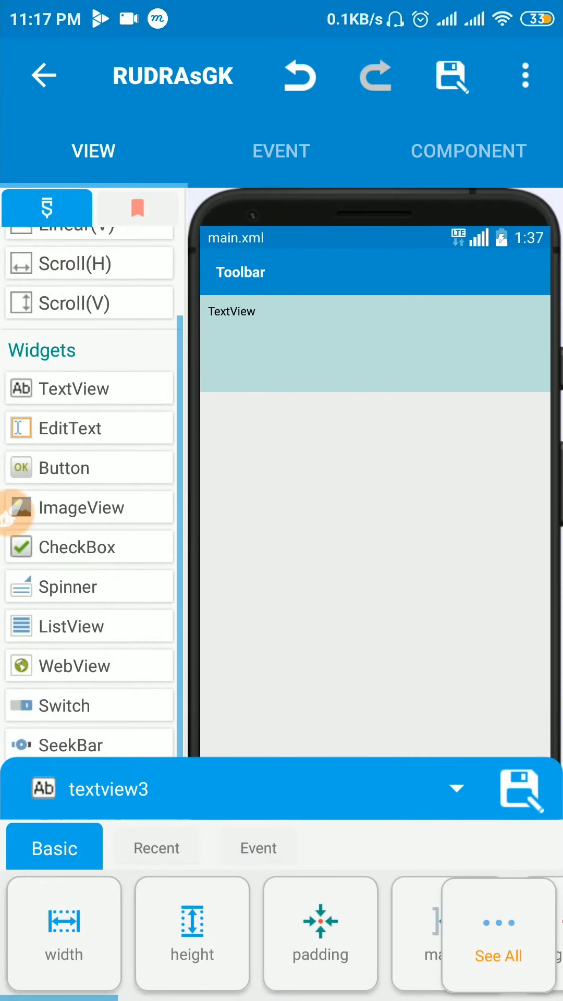
click(498, 955)
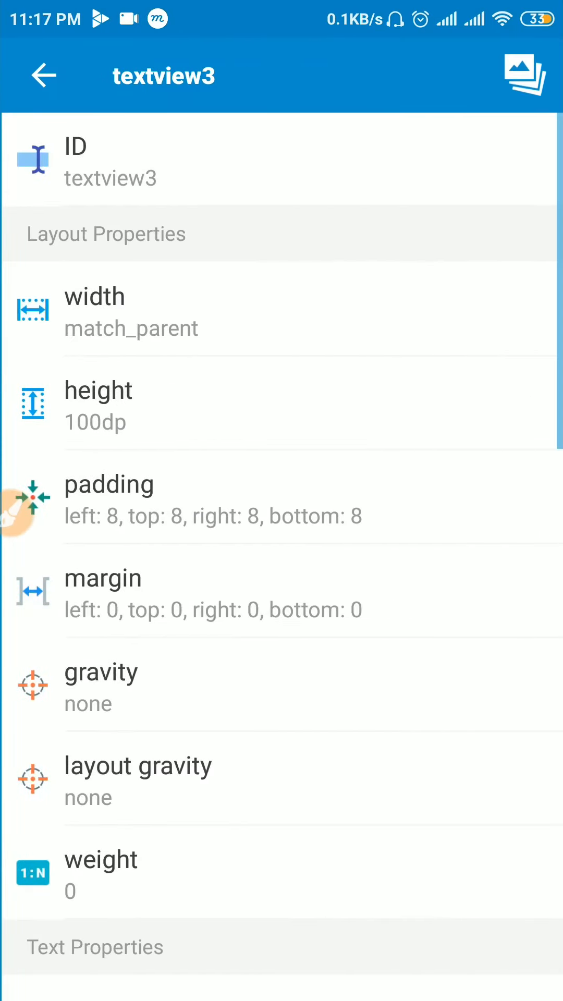
scroll(down, 3)
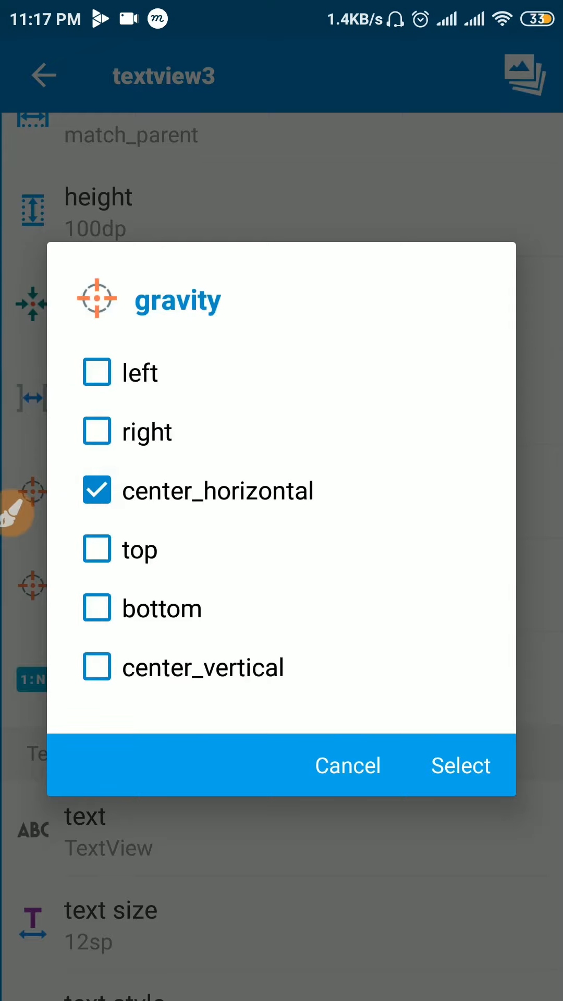
click(461, 766)
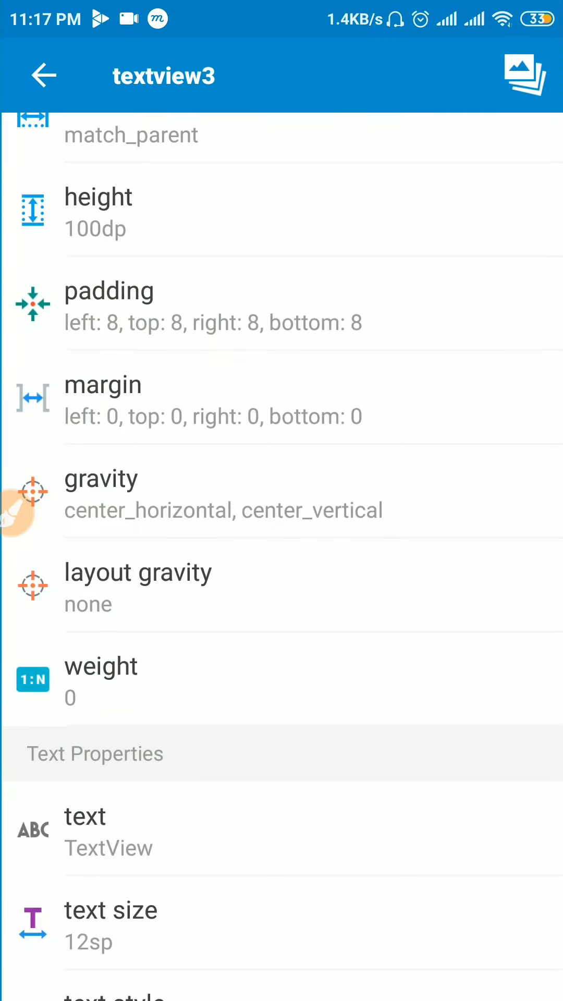
click(43, 75)
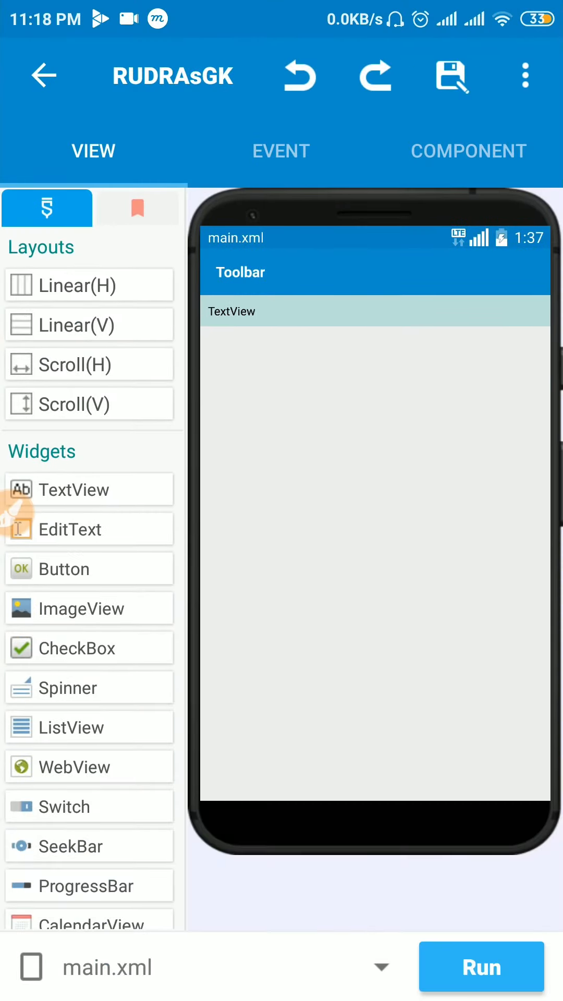
Step: Undo the TextView, try an EditText, then replace it with a Button at the top
click(231, 311)
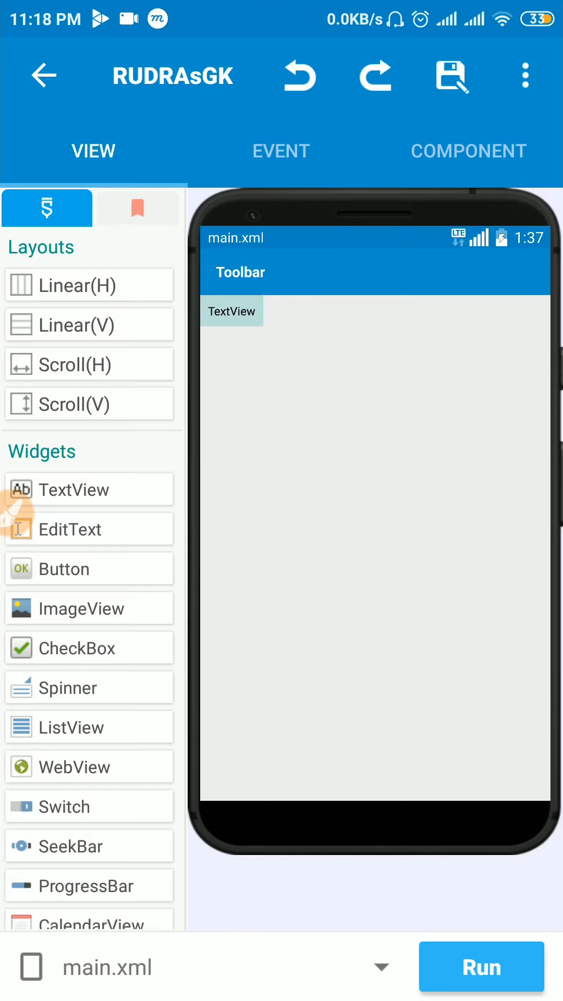
click(299, 75)
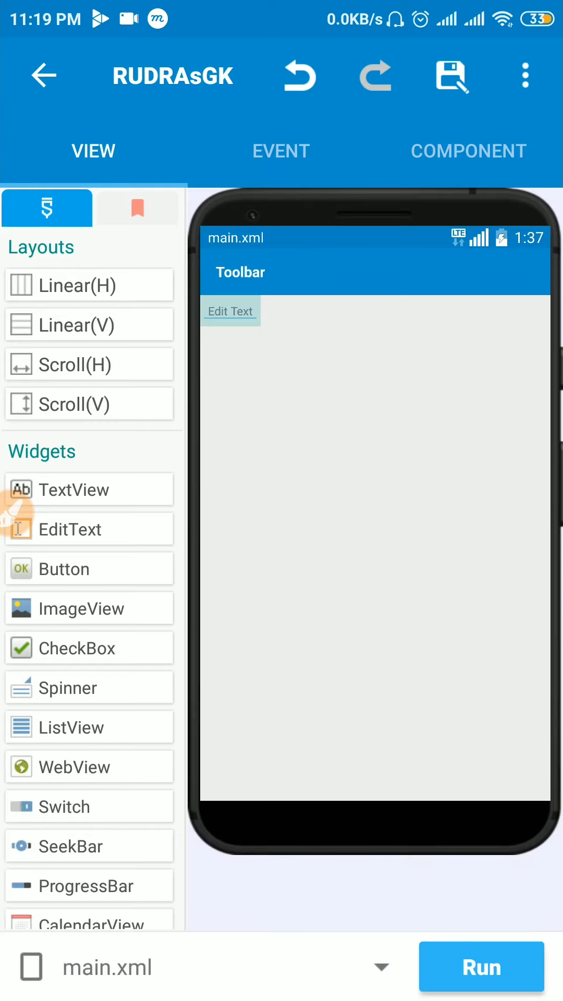
click(298, 75)
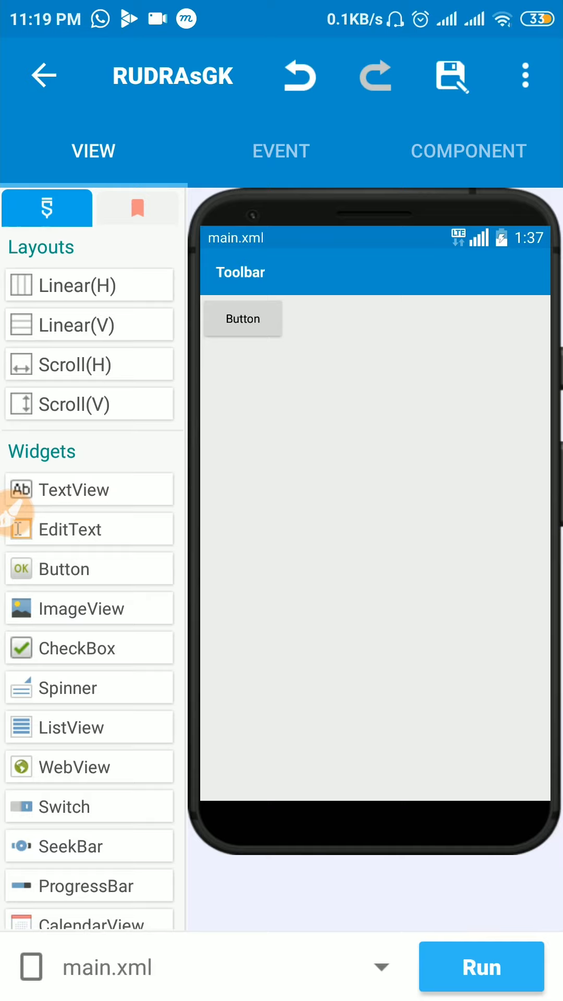
Step: Place an ImageView, view all its properties, then delete the widgets
click(298, 76)
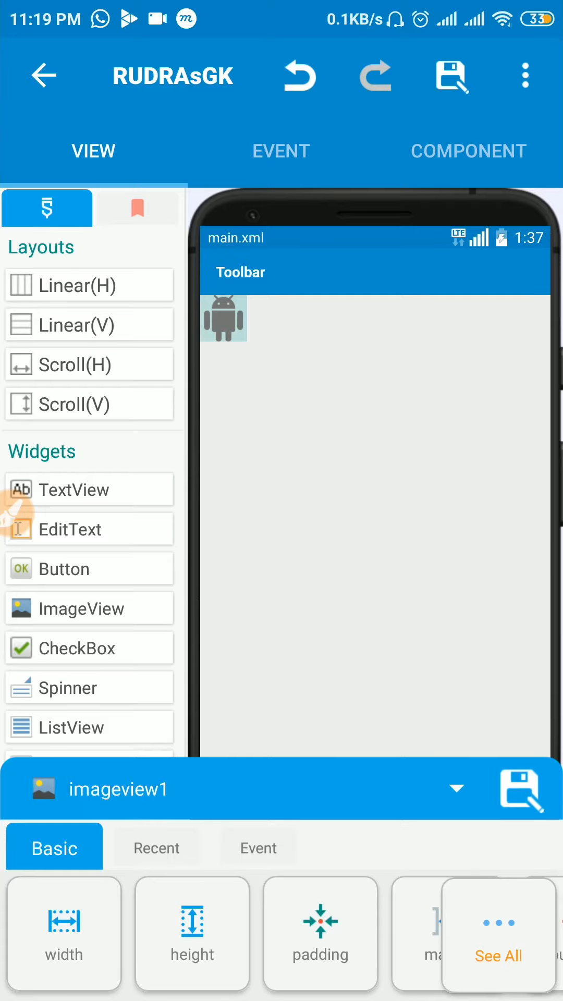
click(498, 944)
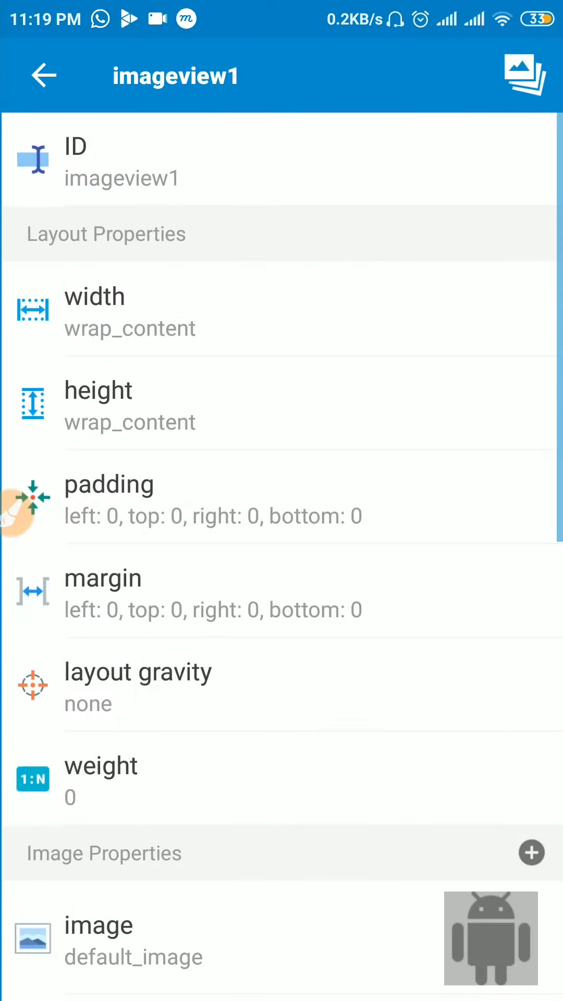
click(43, 75)
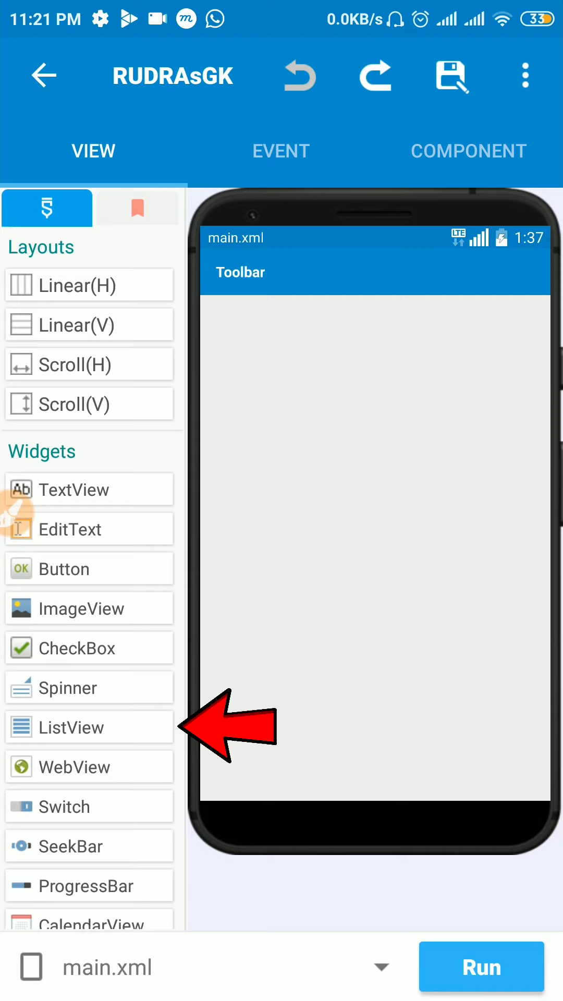
Step: Drag a full-width ProgressBar (progressbar1) to the top of the empty layout
click(74, 728)
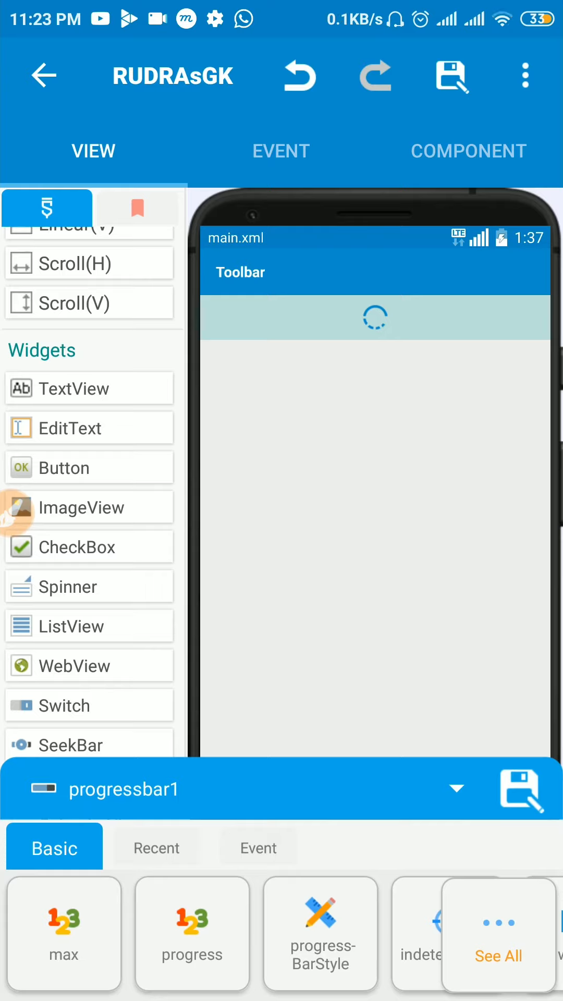
Step: Delete the ProgressBar and open the three-dot Configuration menu
click(319, 933)
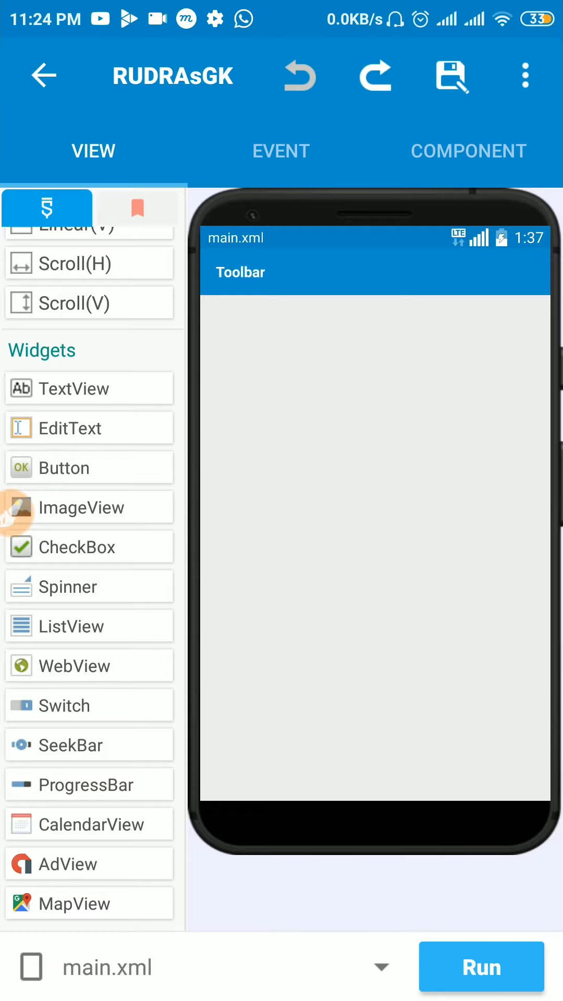
click(525, 75)
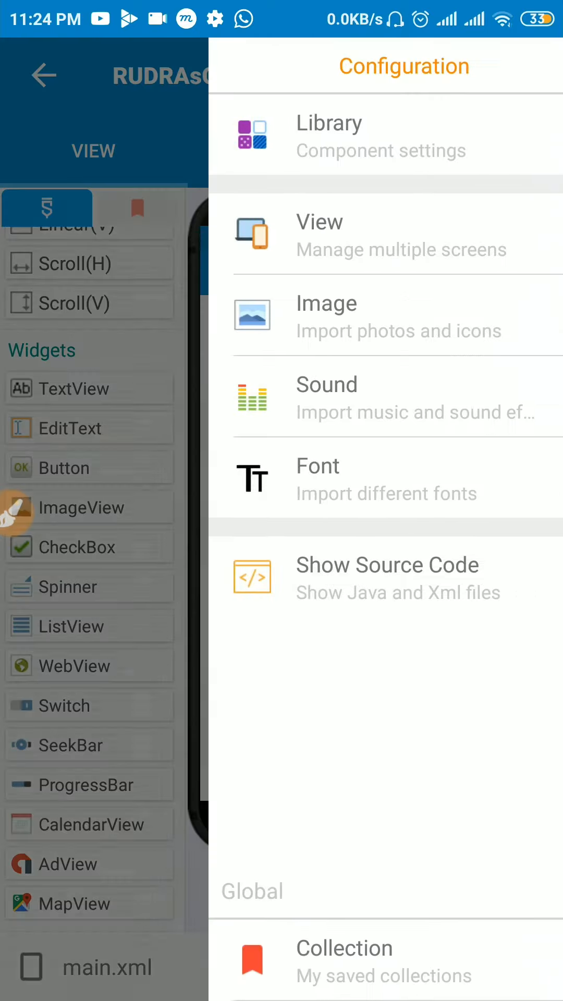